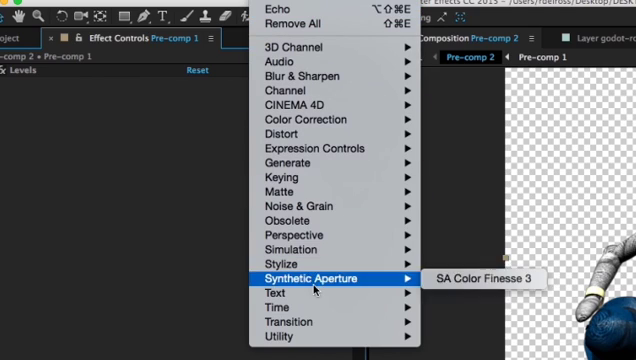
mouse_move(280, 307)
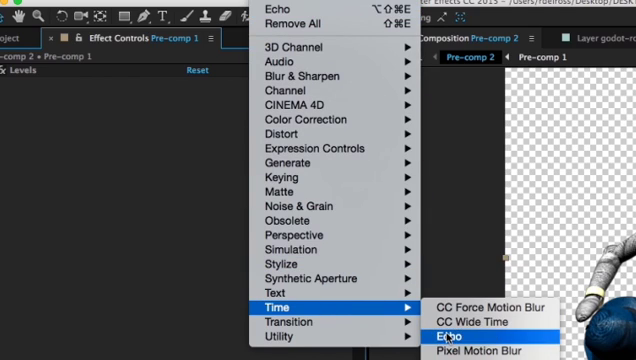
- Apply Effect > Time > Echo to Pre-comp 1, placing it below Levels
left_click(448, 335)
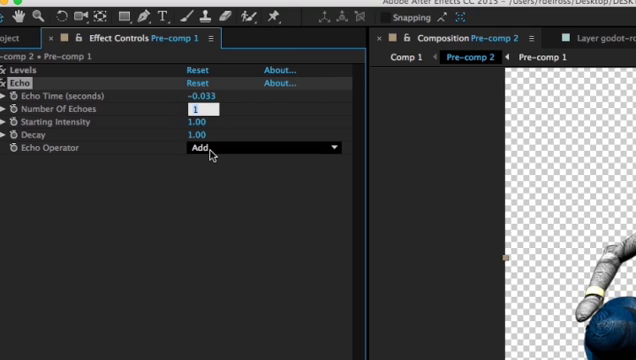
- Set the Echo effect's Number Of Echoes to 6
type("6")
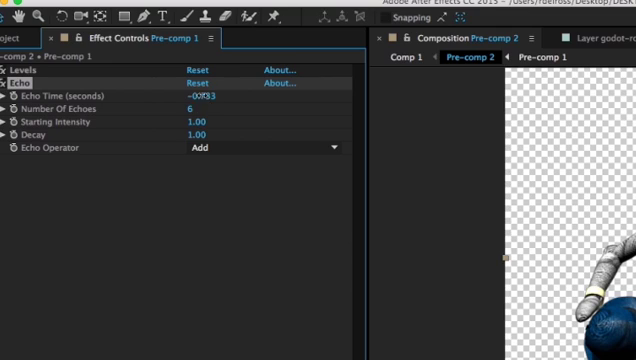
double_click(202, 95)
type("-0.133")
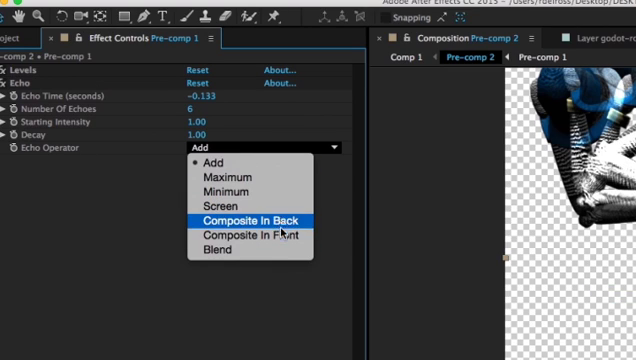
- Set the Echo Operator to Composite In Front, keeping echo time at -0.133 seconds
left_click(240, 235)
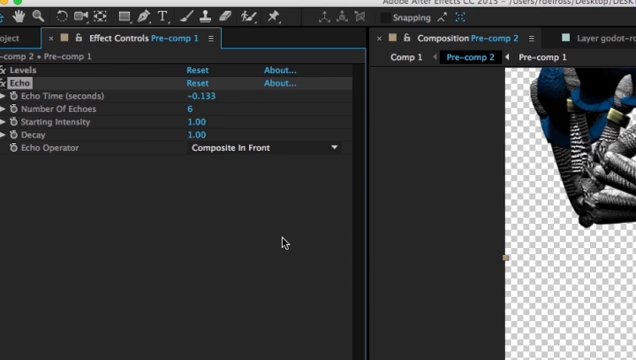